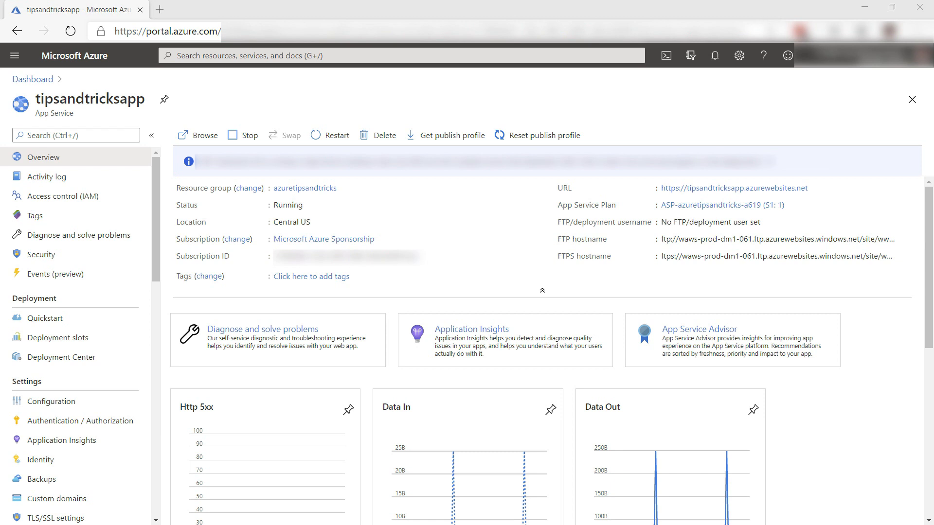
mouse_move(284, 291)
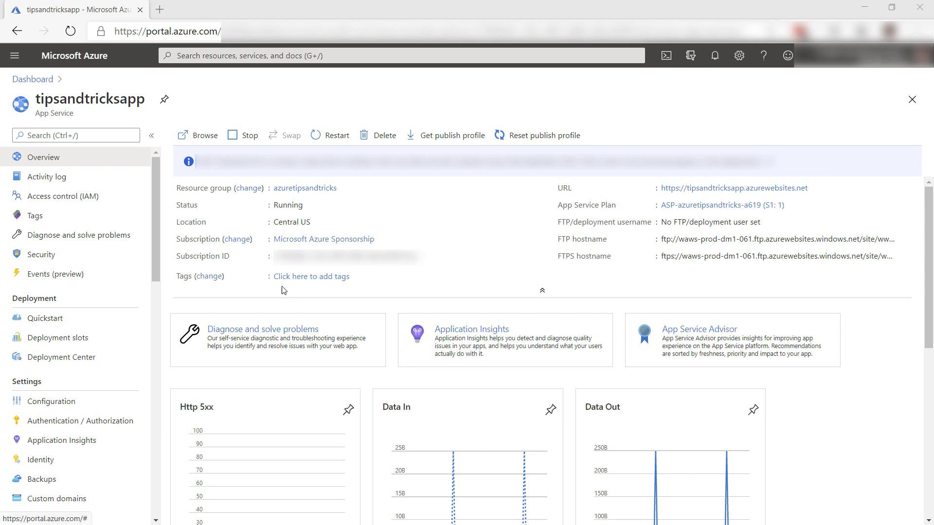
Schedule a backup every 1 day with 30-day retention, including the DbServer database
left_click(42, 479)
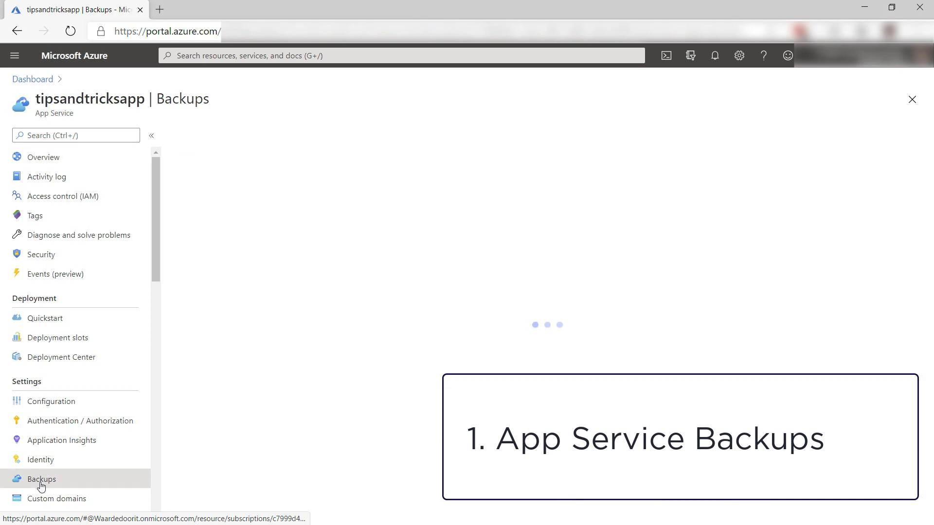
left_click(40, 478)
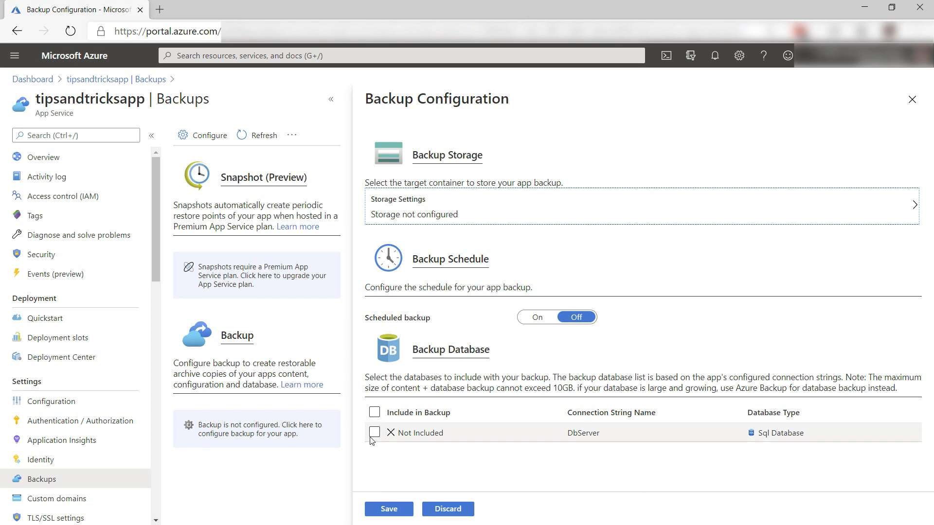
left_click(374, 432)
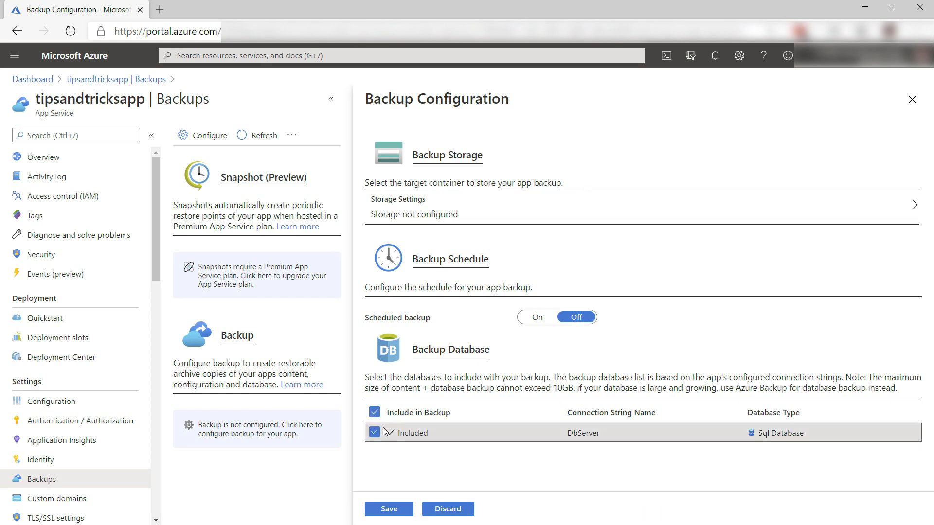
left_click(535, 316)
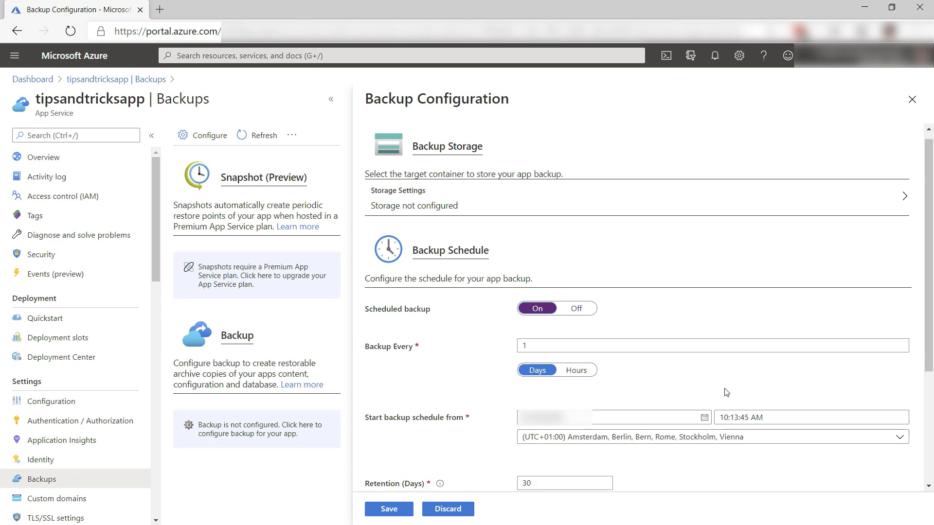
scroll("down", 3)
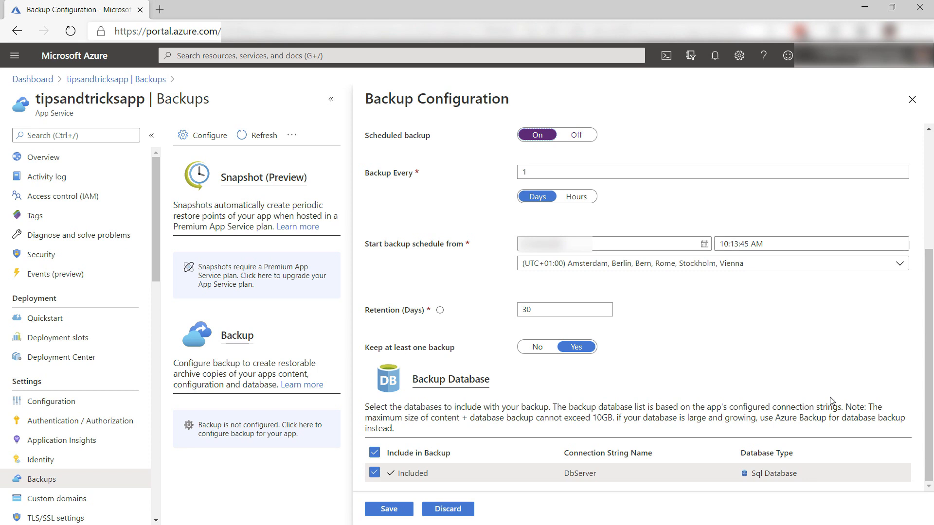
left_click(58, 337)
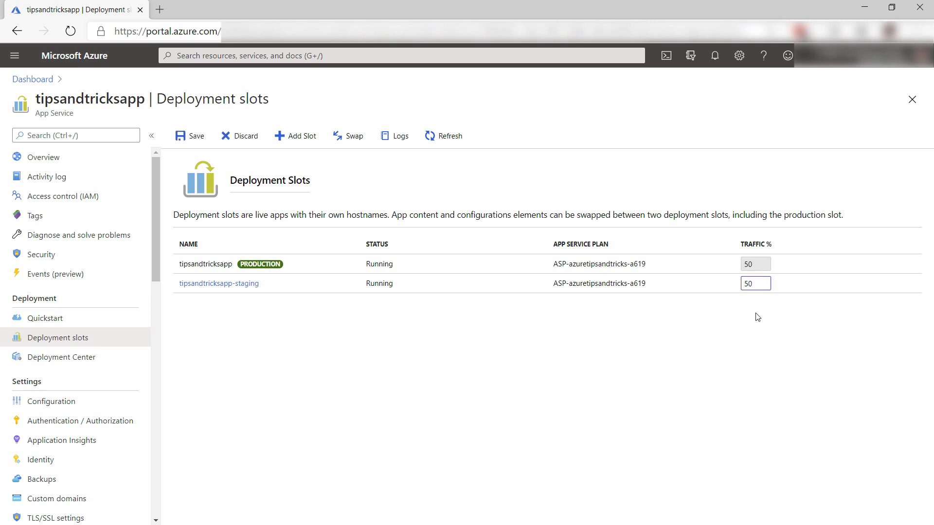
mouse_move(195, 135)
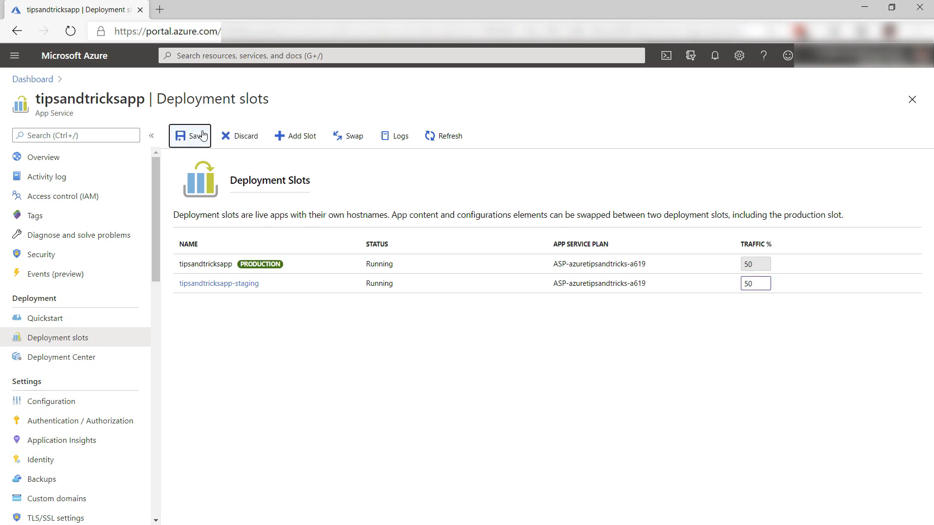
Save the 50% traffic routing to tipsandtricksapp-staging
left_click(191, 135)
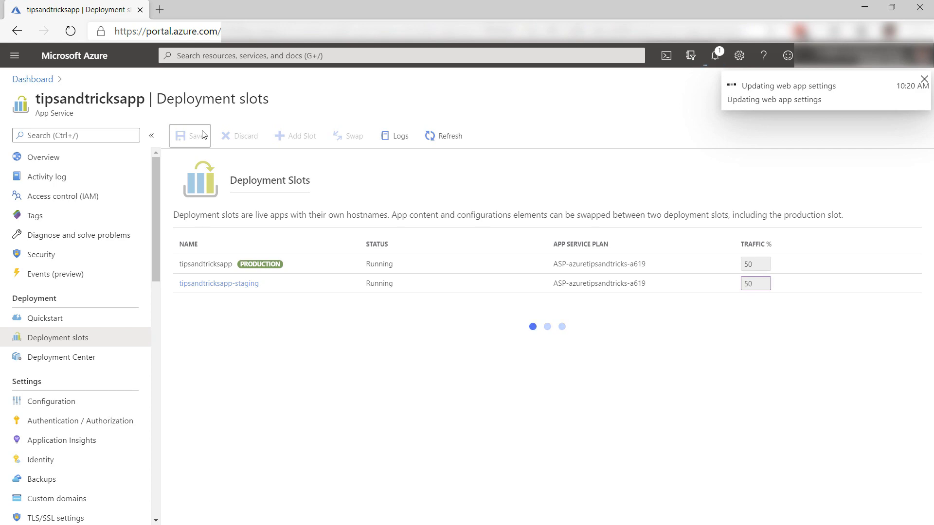
left_click(79, 420)
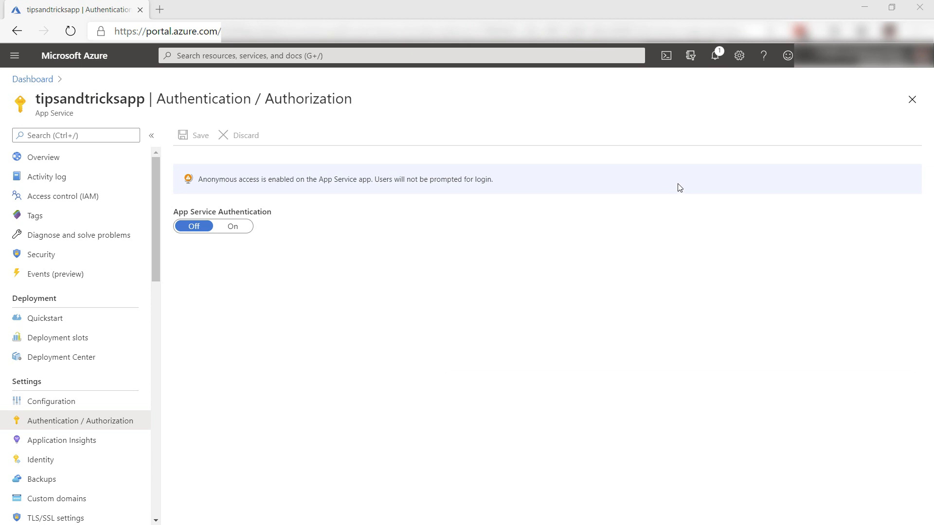
mouse_move(304, 373)
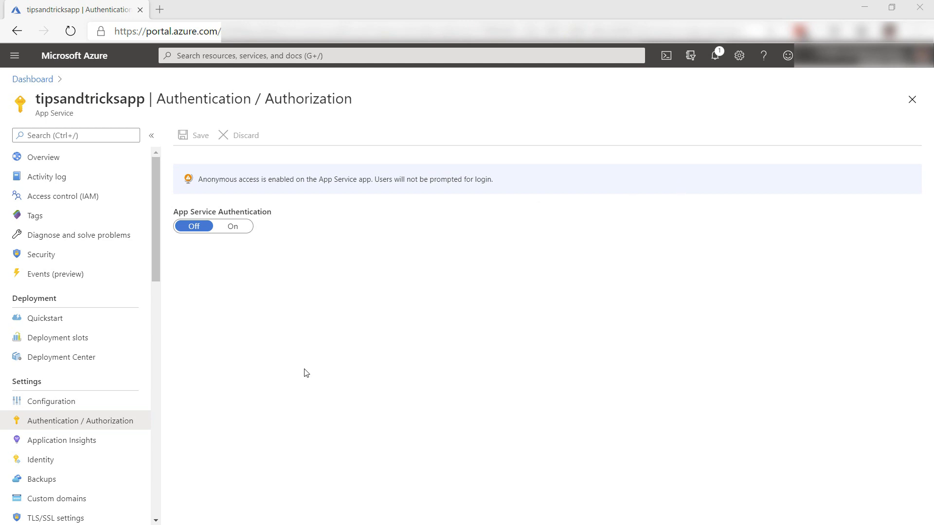
mouse_move(232, 238)
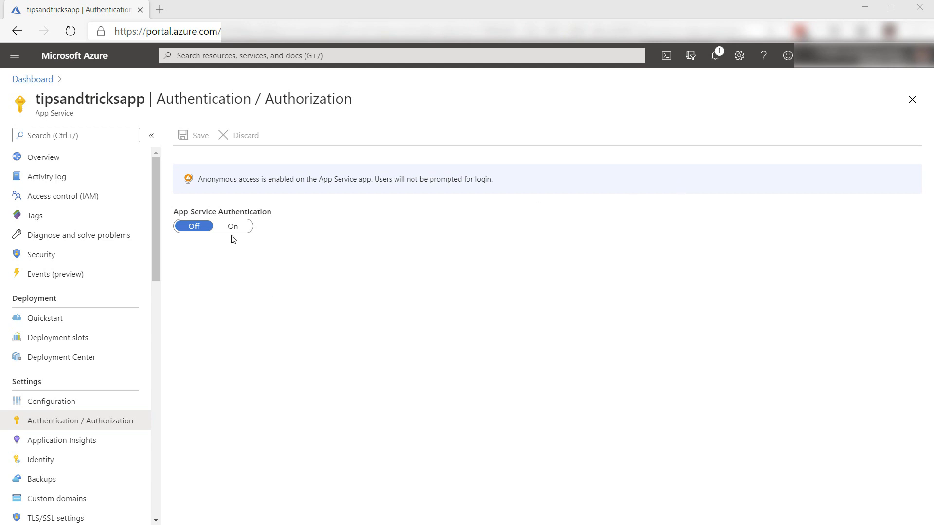
Turn authentication on with Azure Active Directory login in Express mode, and save it
left_click(233, 225)
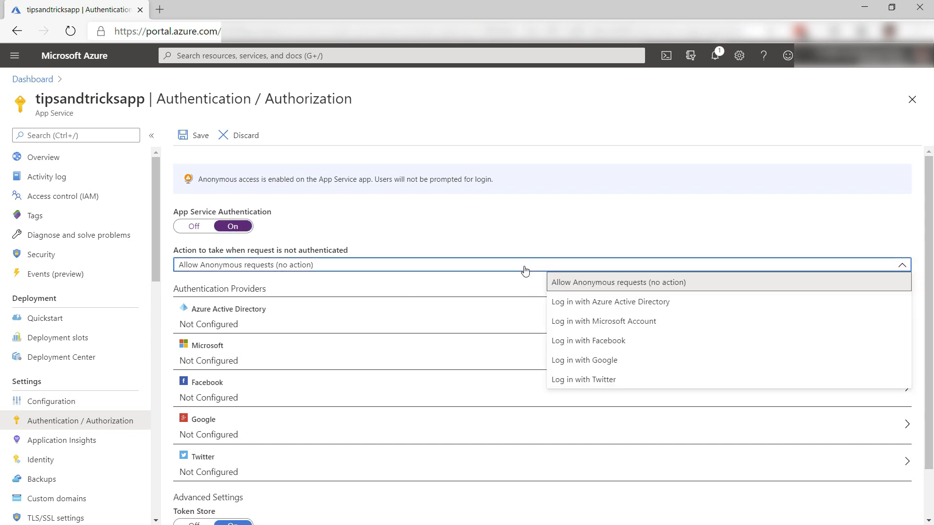
left_click(609, 302)
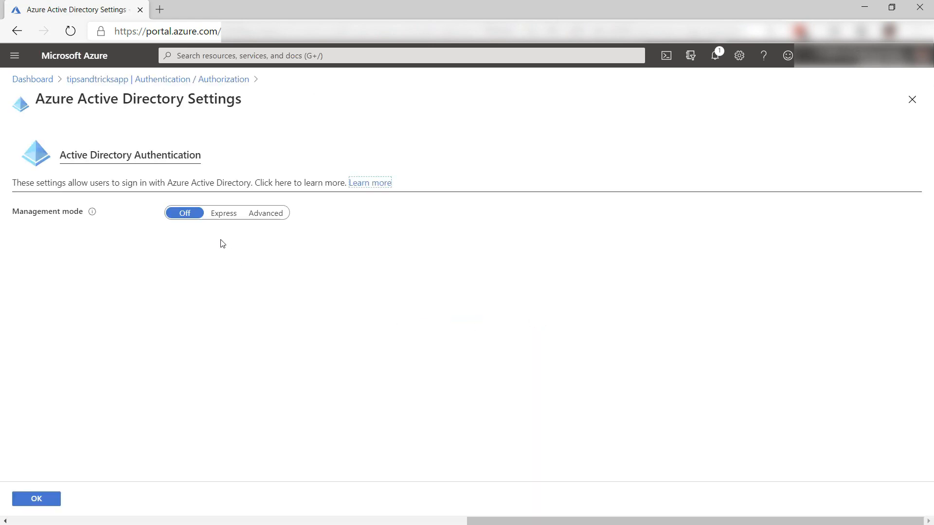
left_click(223, 213)
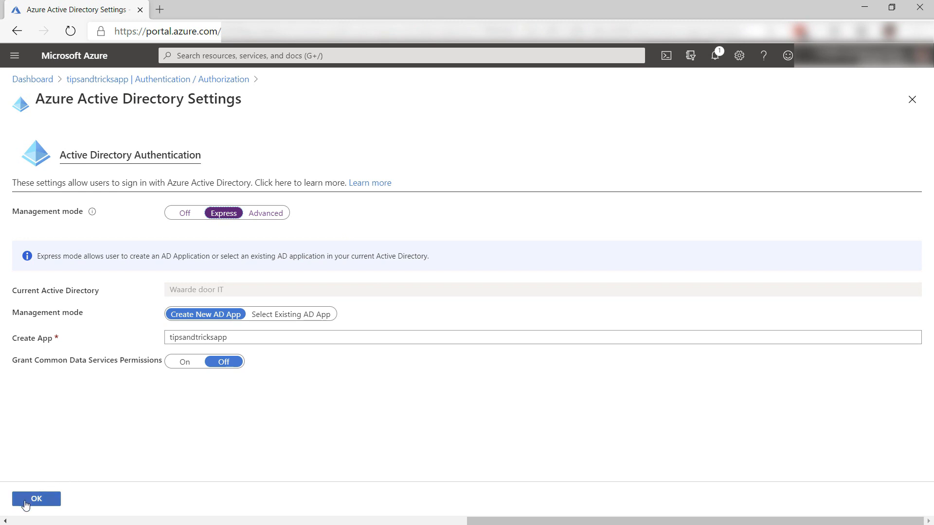
left_click(35, 498)
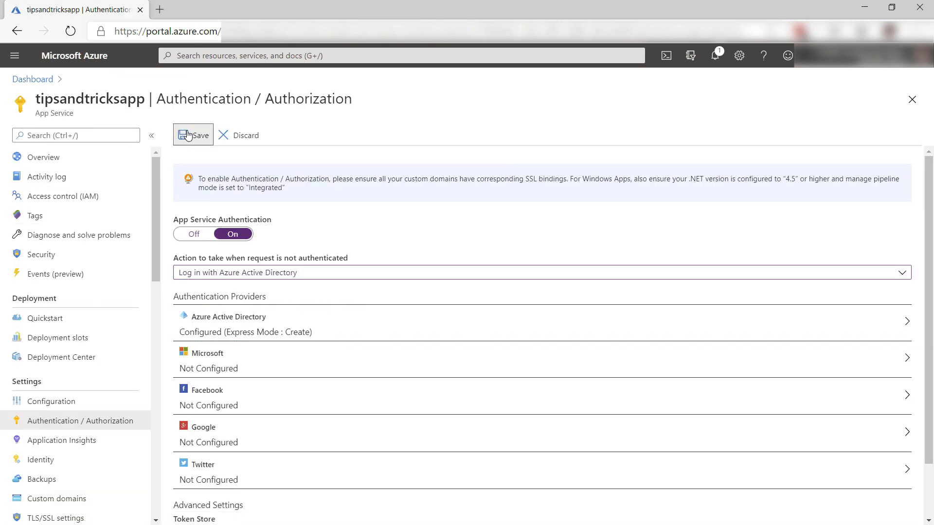
left_click(193, 135)
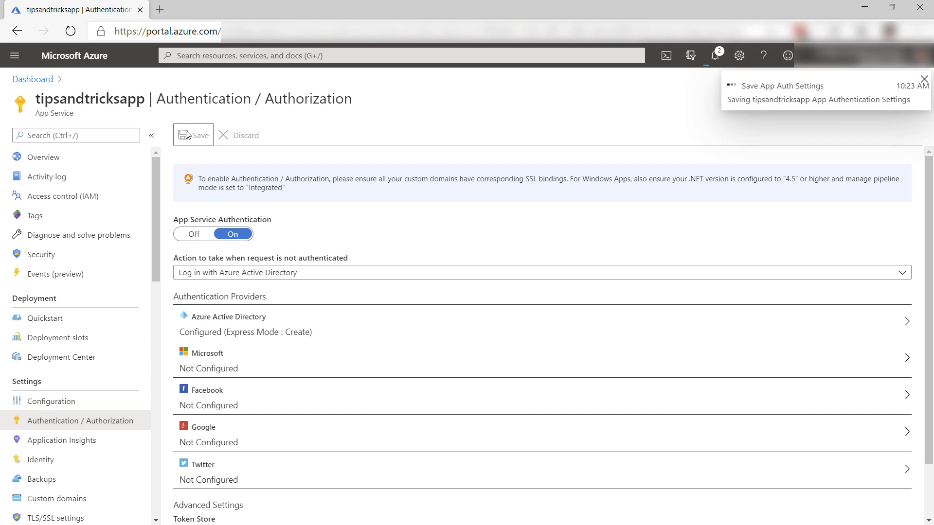
left_click(44, 157)
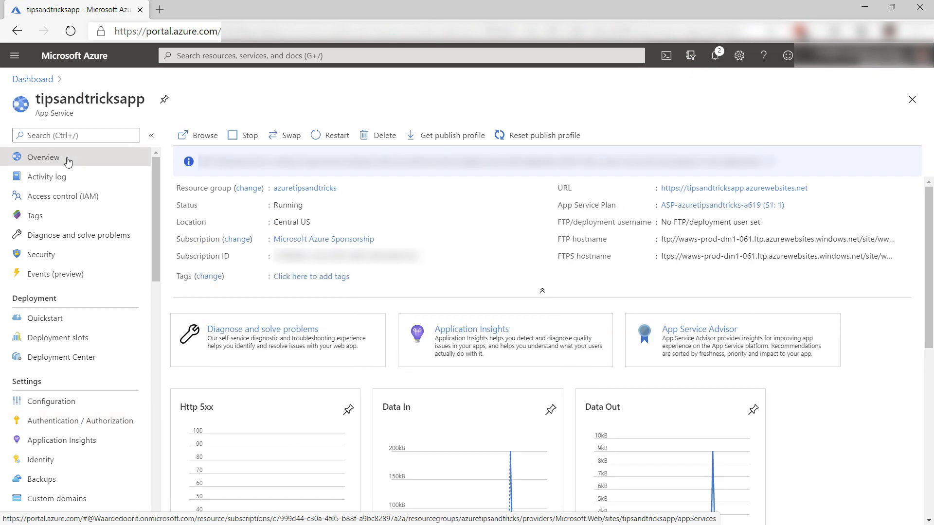
mouse_move(733, 188)
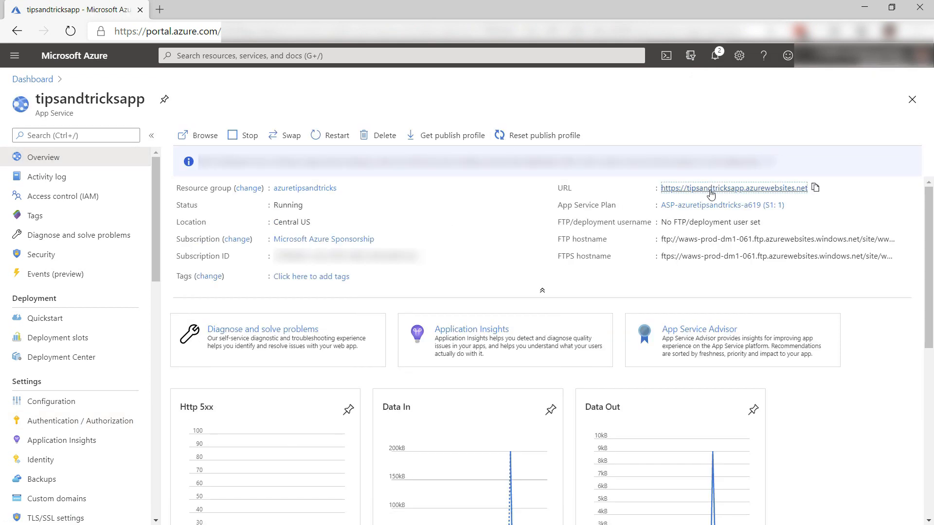
Open the app's URL to see the Microsoft sign-in permissions prompt
left_click(732, 187)
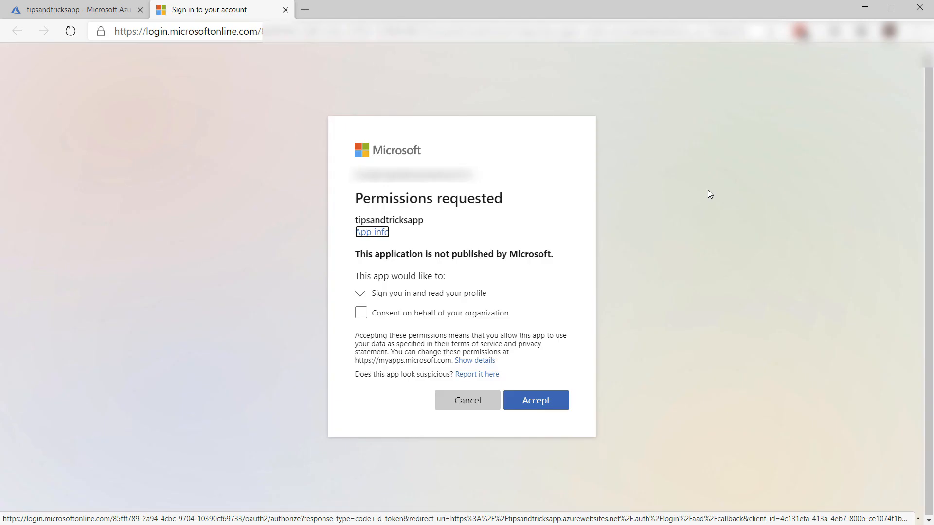
left_click(534, 399)
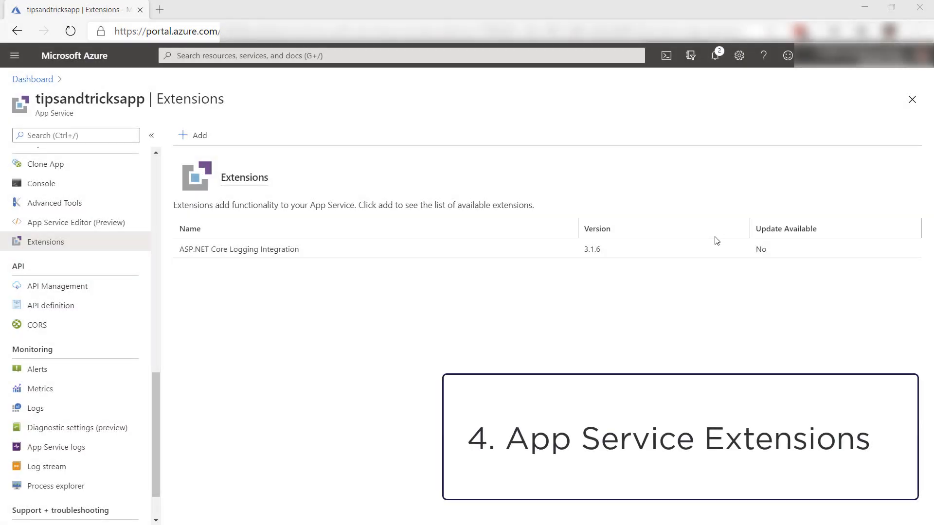
mouse_move(467, 269)
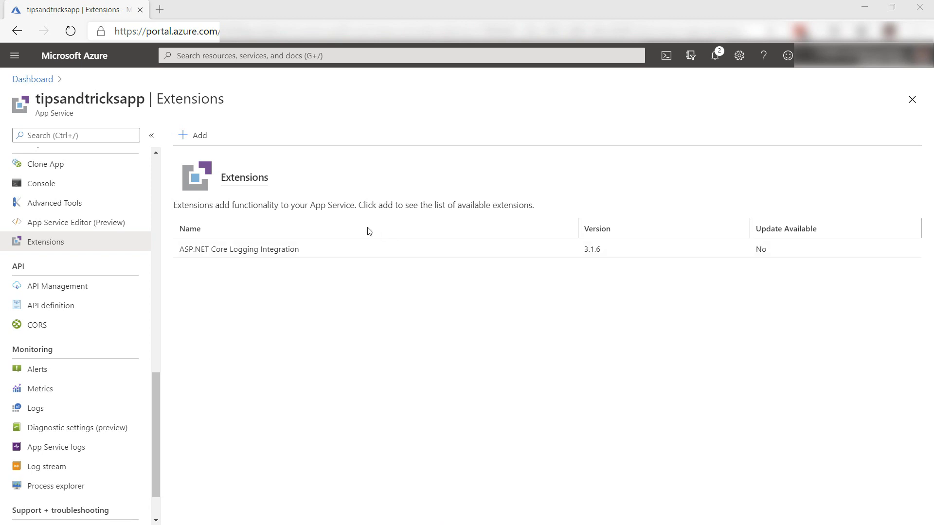
Scroll through the Choose extension list from the Extensions blade's Add button
left_click(192, 135)
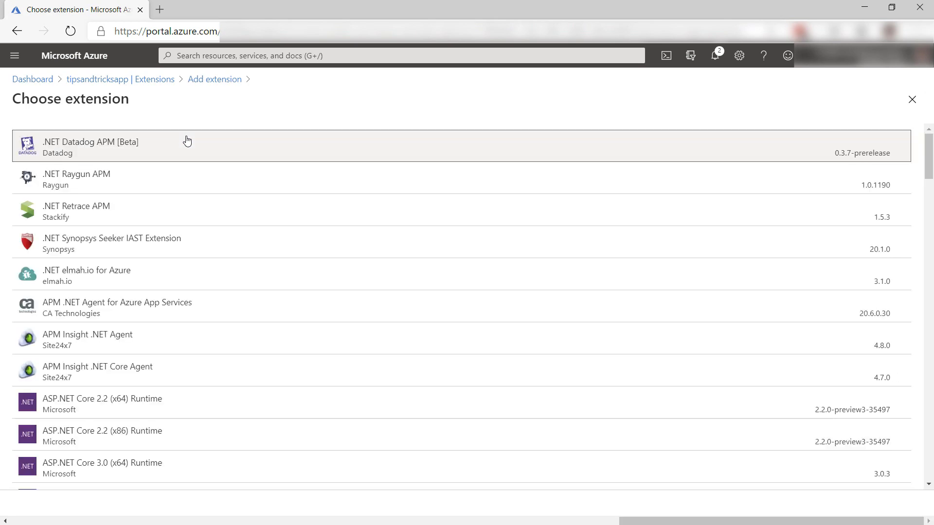
scroll("down", 3)
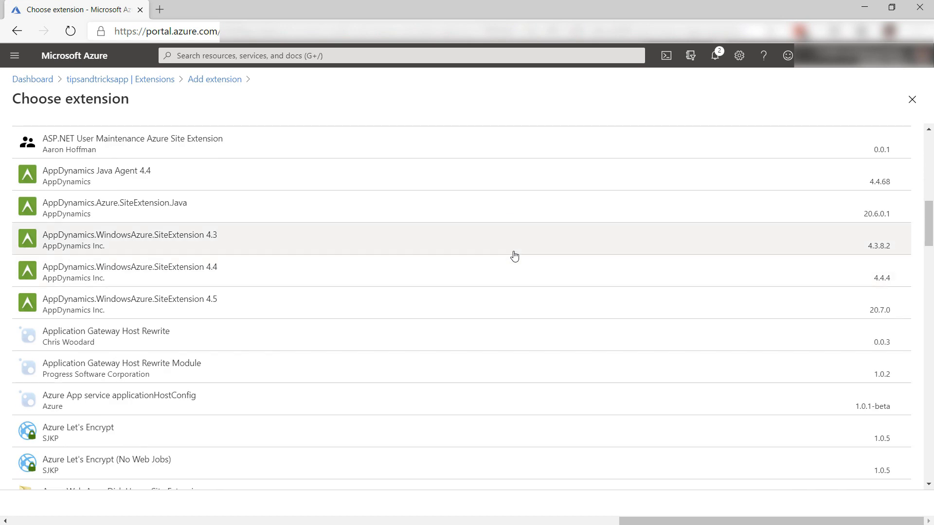
left_click(912, 99)
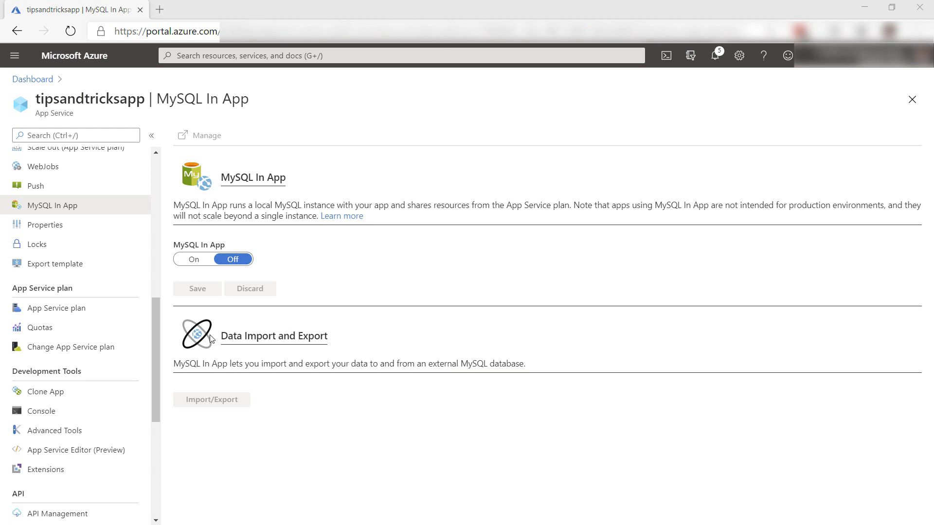
Switch MySQL In App on, save it, and view the databases in phpMyAdmin
left_click(193, 258)
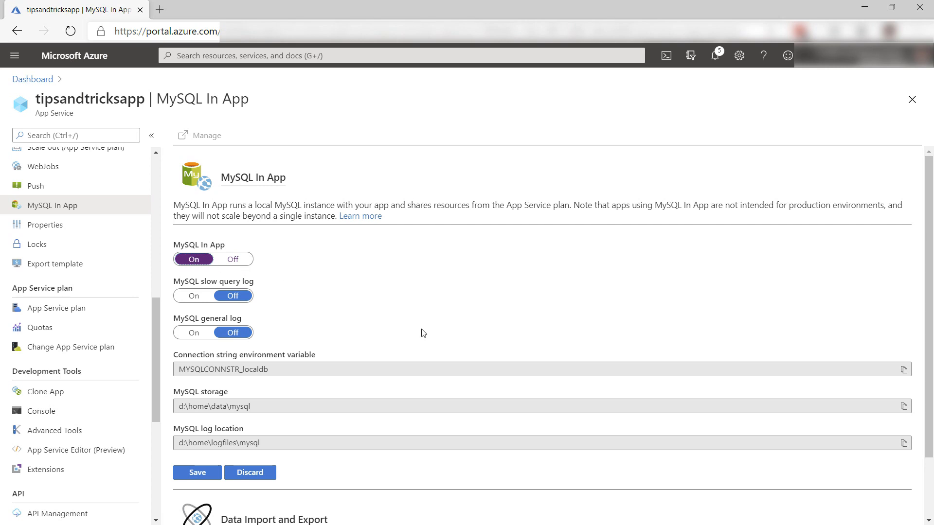
left_click(197, 472)
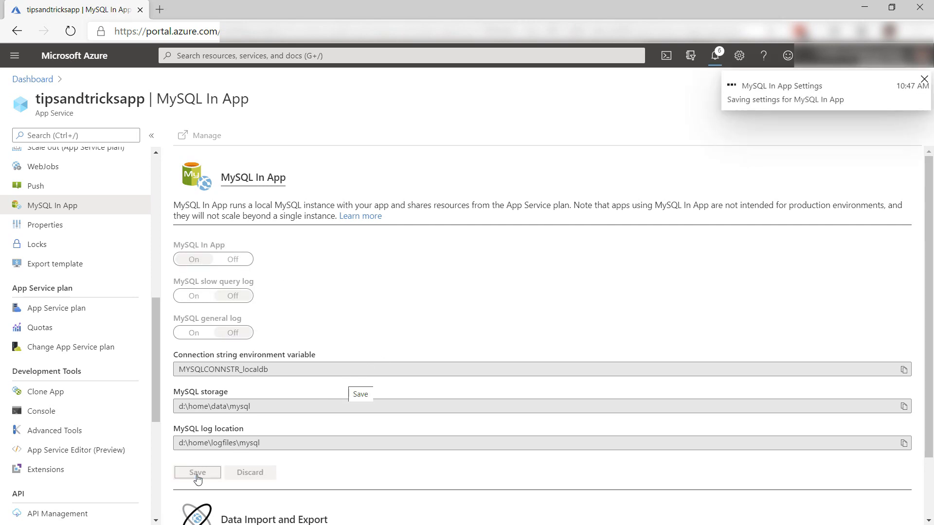
left_click(197, 473)
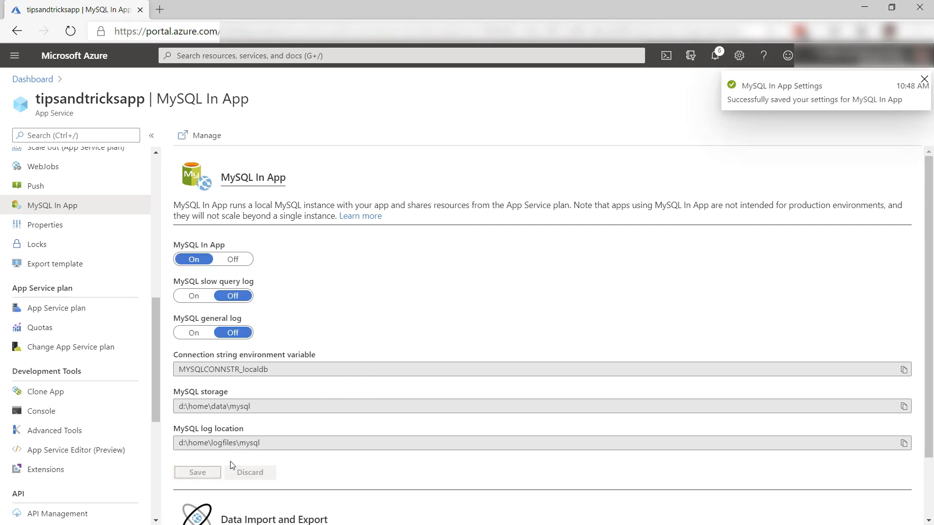
mouse_move(366, 356)
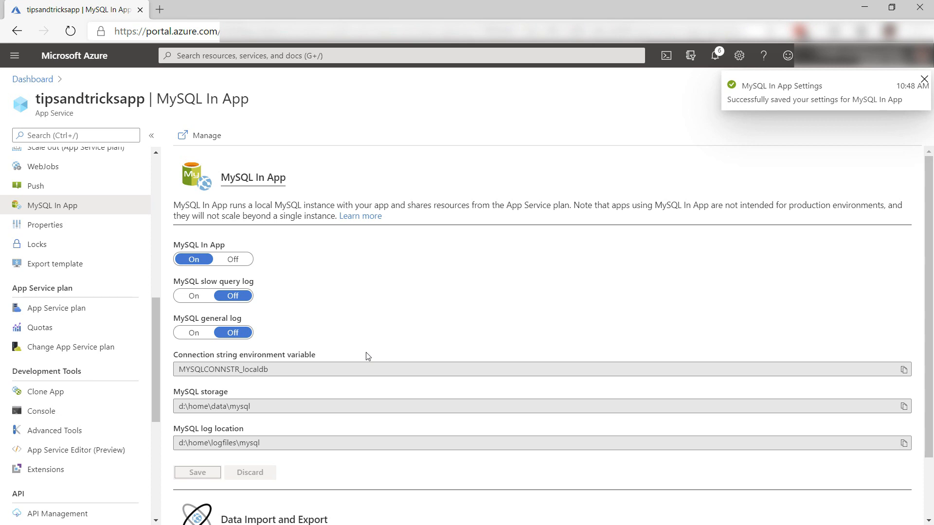
mouse_move(200, 135)
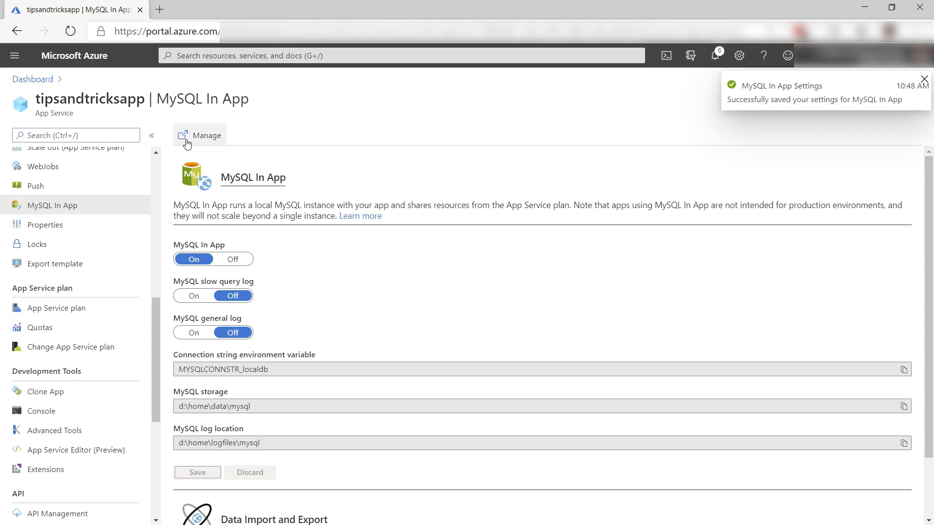
left_click(206, 135)
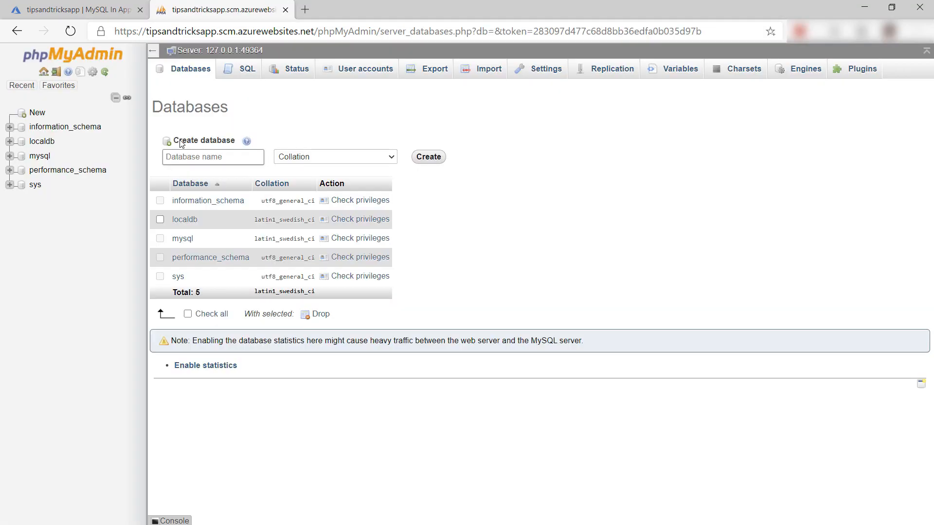
mouse_move(92, 187)
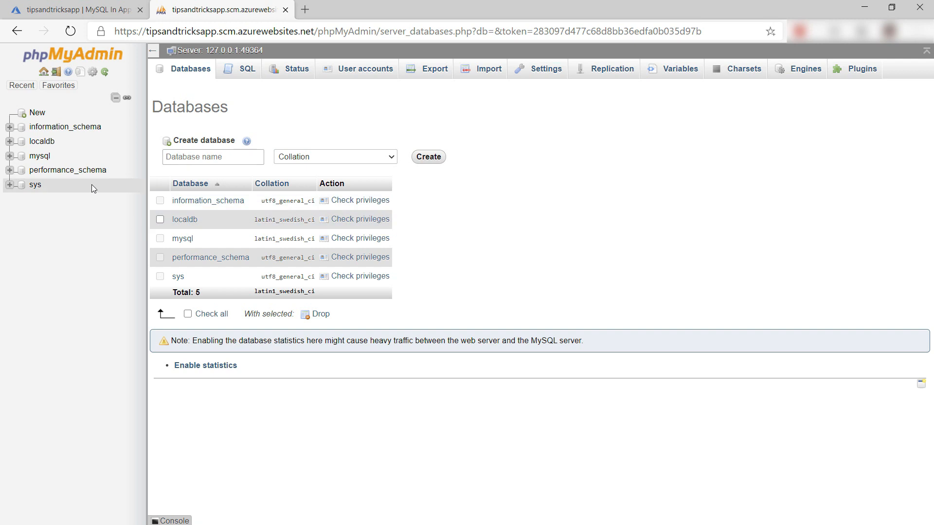
left_click(78, 10)
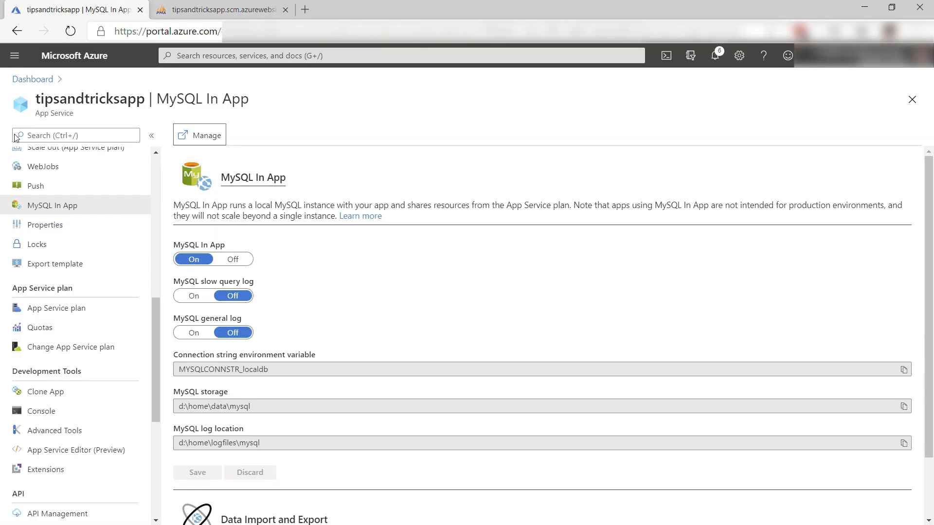
Launch Kudu from Advanced Tools and start a CMD debug console
left_click(53, 430)
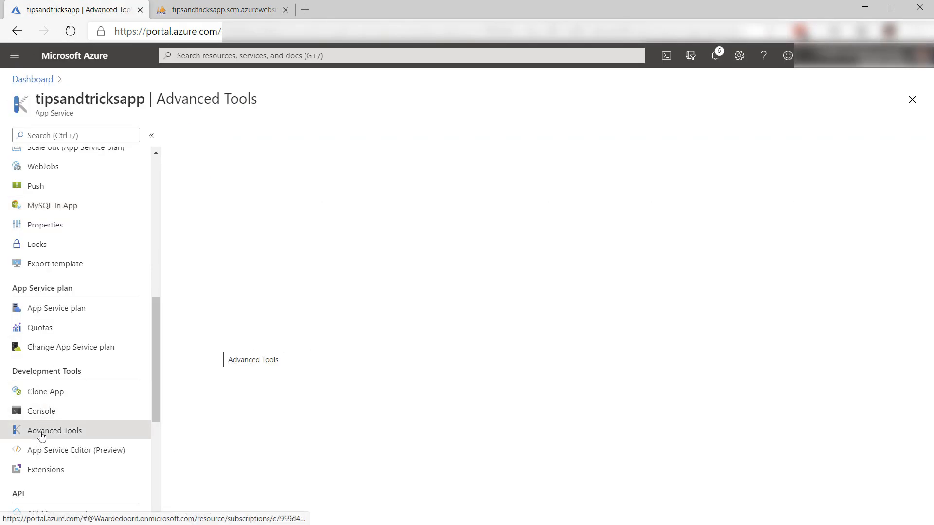
left_click(252, 359)
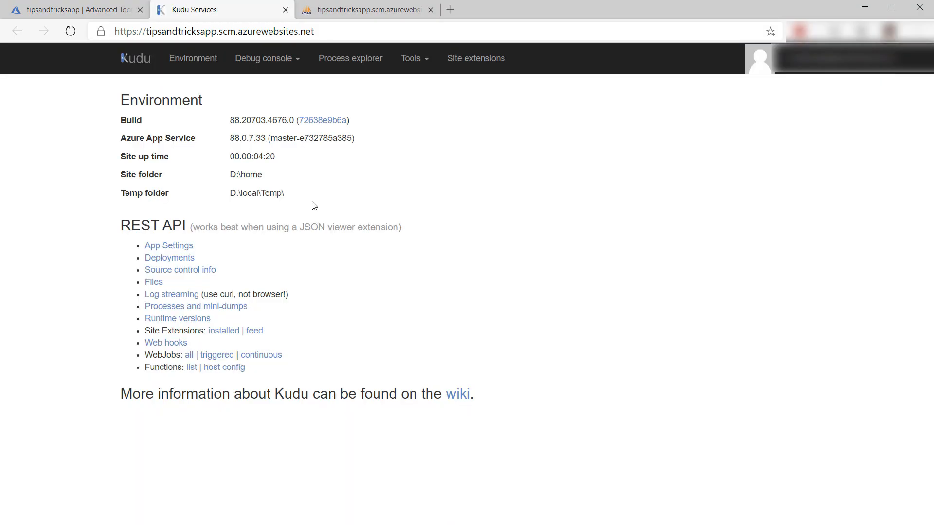
left_click(263, 58)
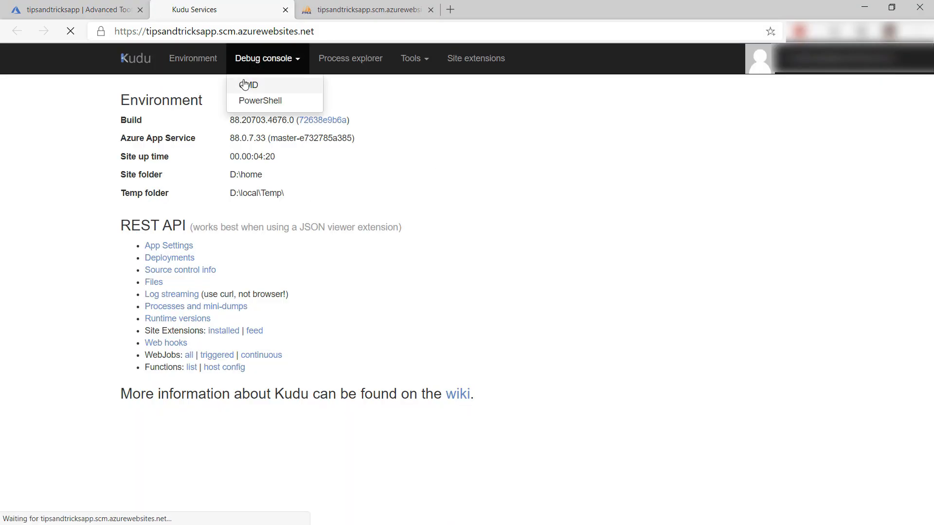
left_click(249, 84)
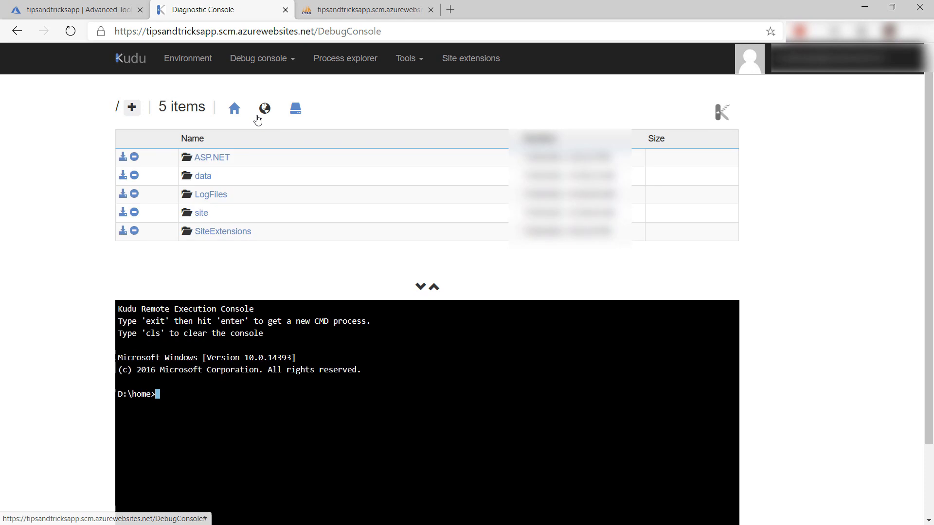
Download MYSQLCONNSTR_localdb.ini from data/mysql and open it in Notepad
left_click(203, 176)
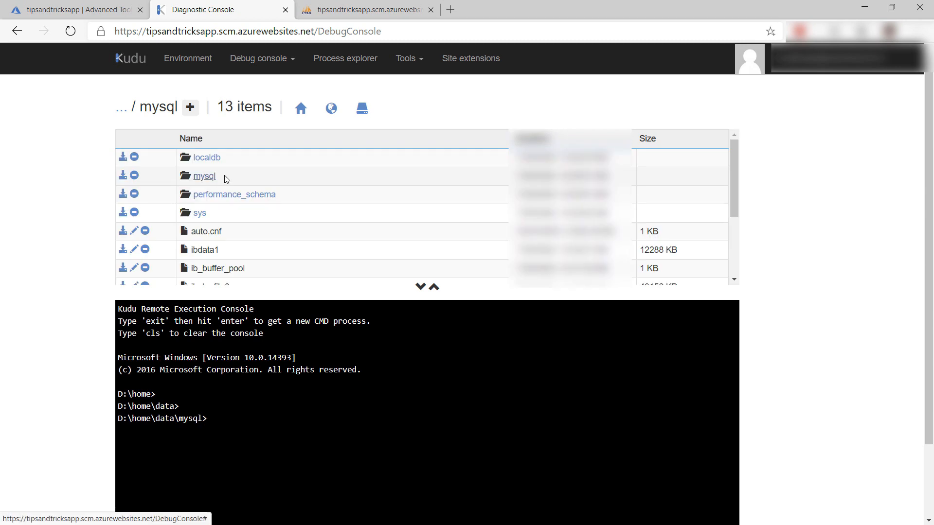
scroll("down", 3)
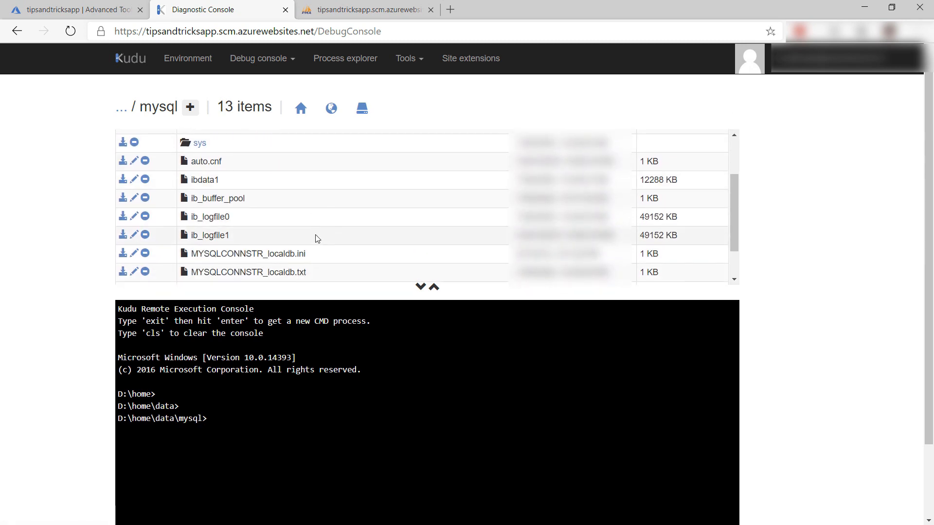
mouse_move(123, 253)
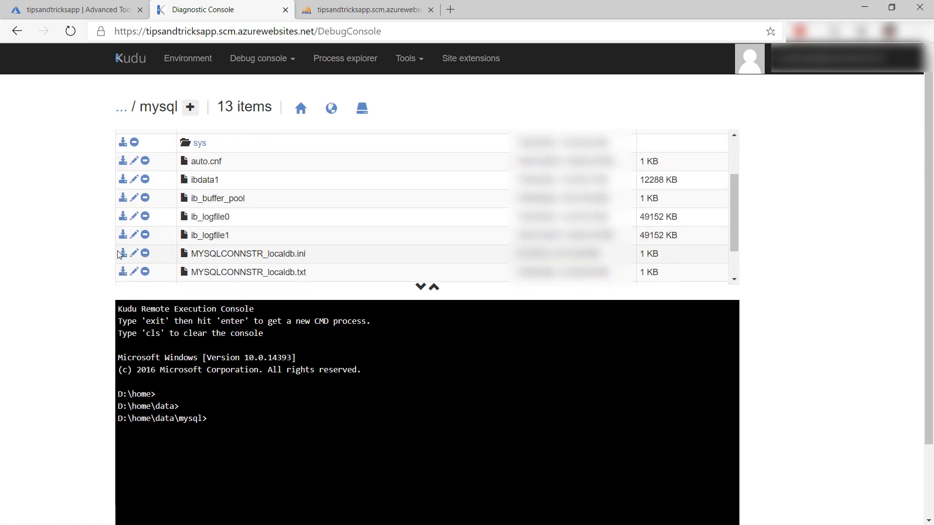
left_click(123, 253)
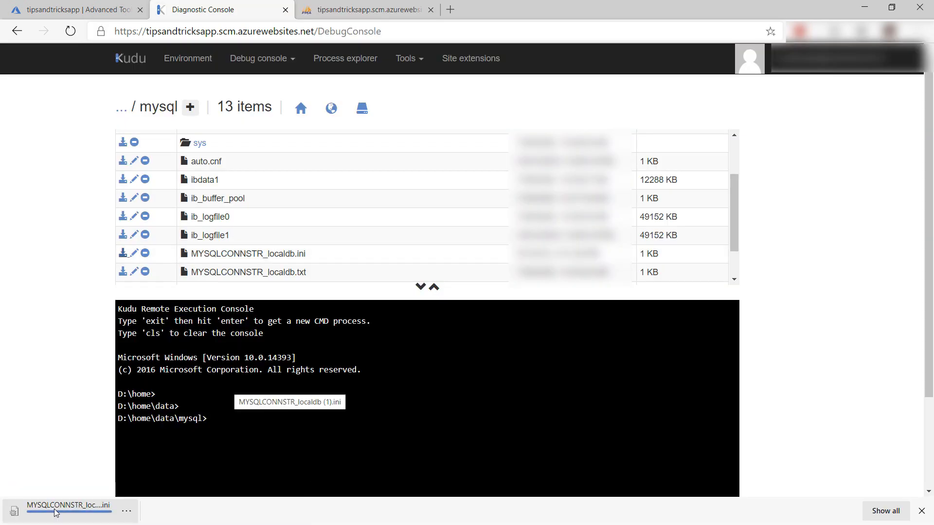
left_click(67, 505)
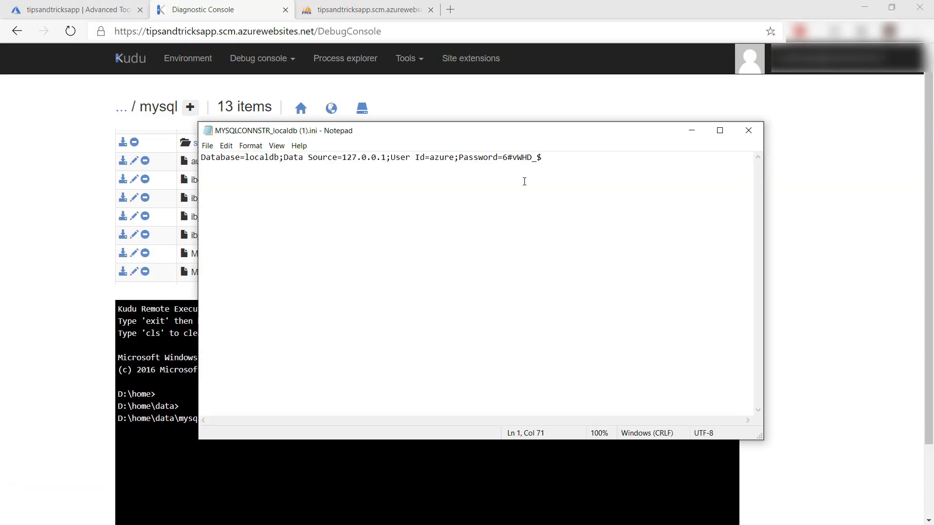
left_click(539, 157)
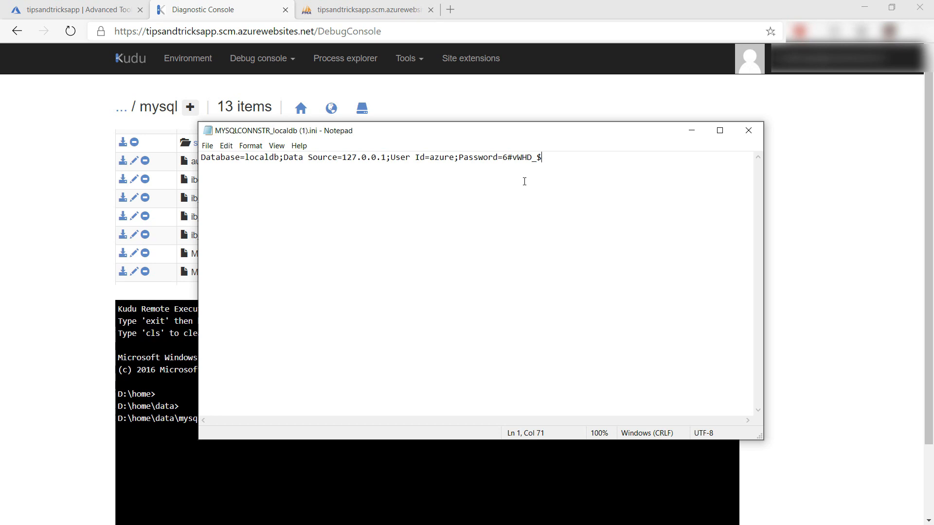